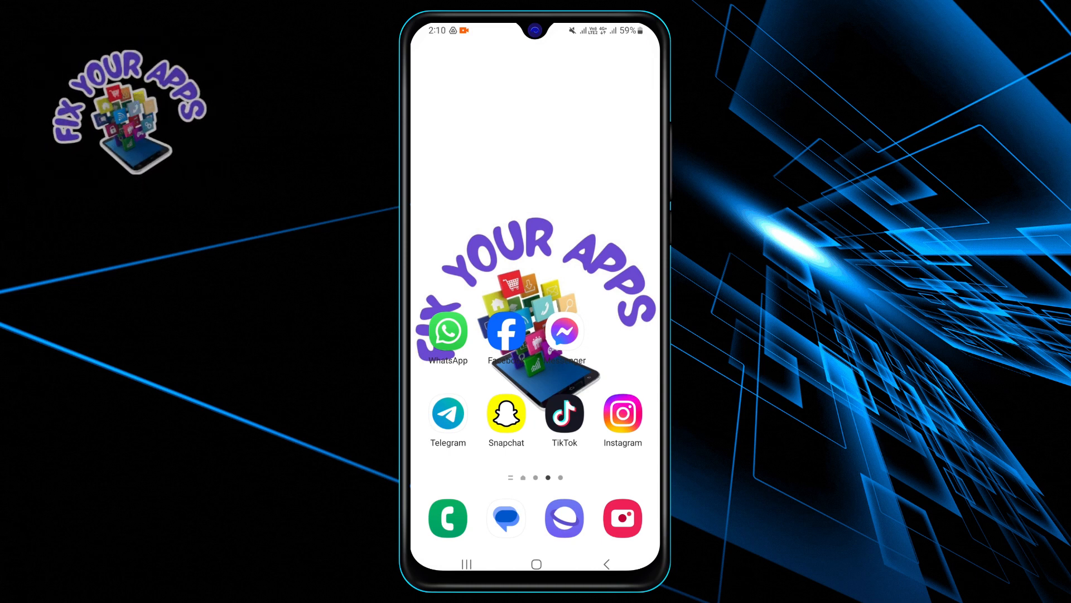
Launch WhatsApp from the Android home screen.
left_click(447, 332)
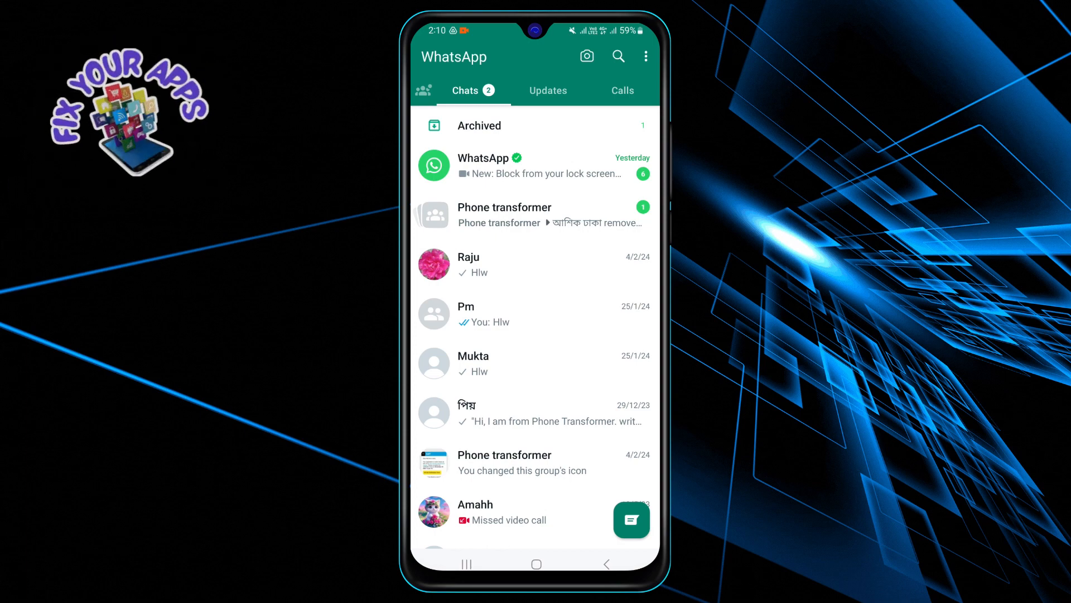
Open the Phone transformer group chat and view its group info.
left_click(505, 207)
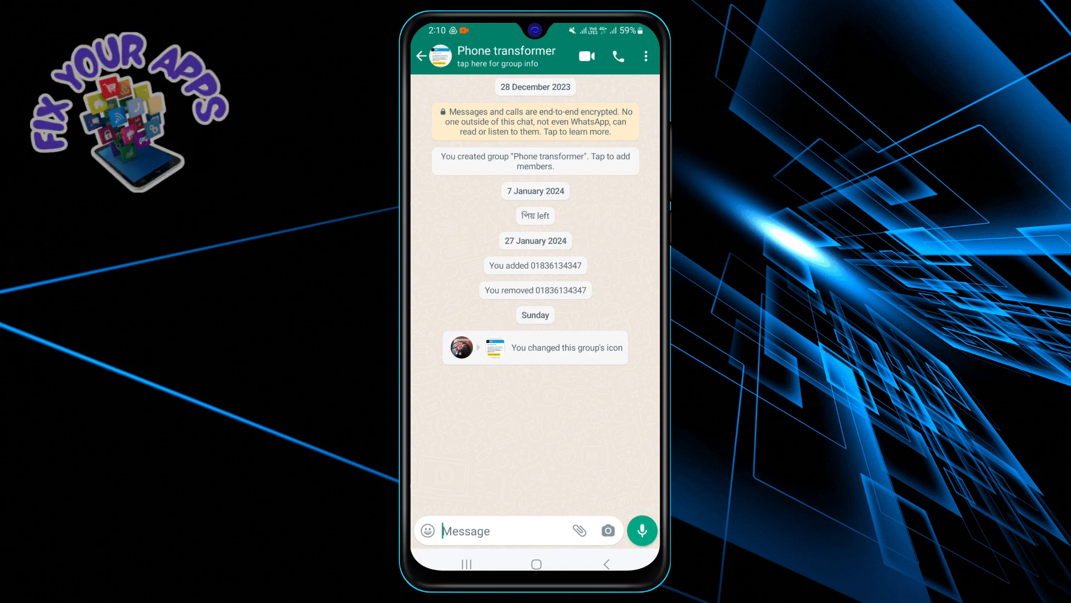
left_click(505, 55)
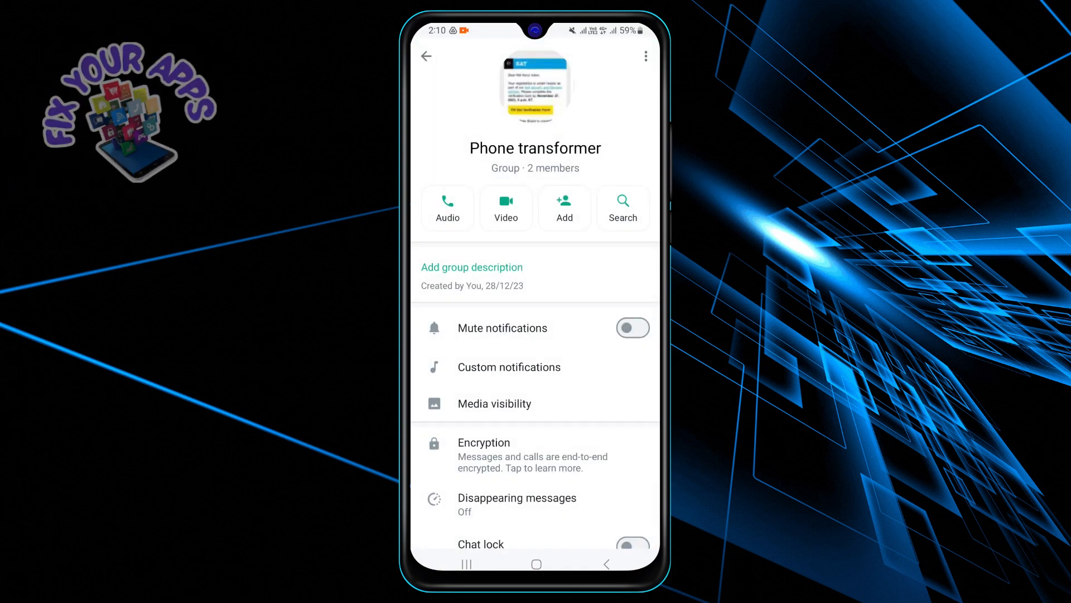
Scroll to the bottom of the group info and choose Exit group.
scroll("down", 3)
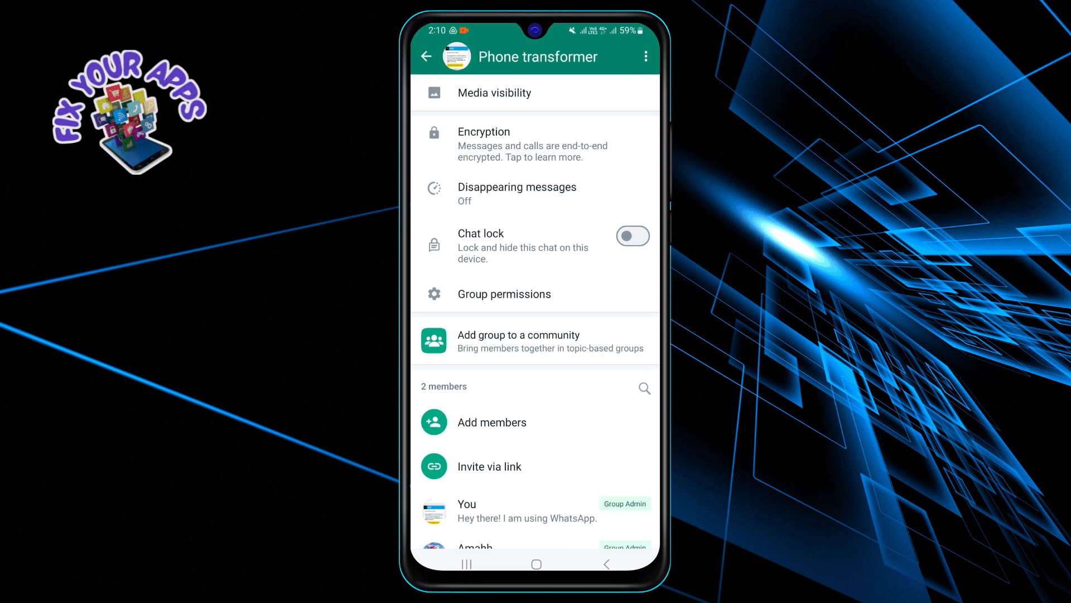
scroll("down", 3)
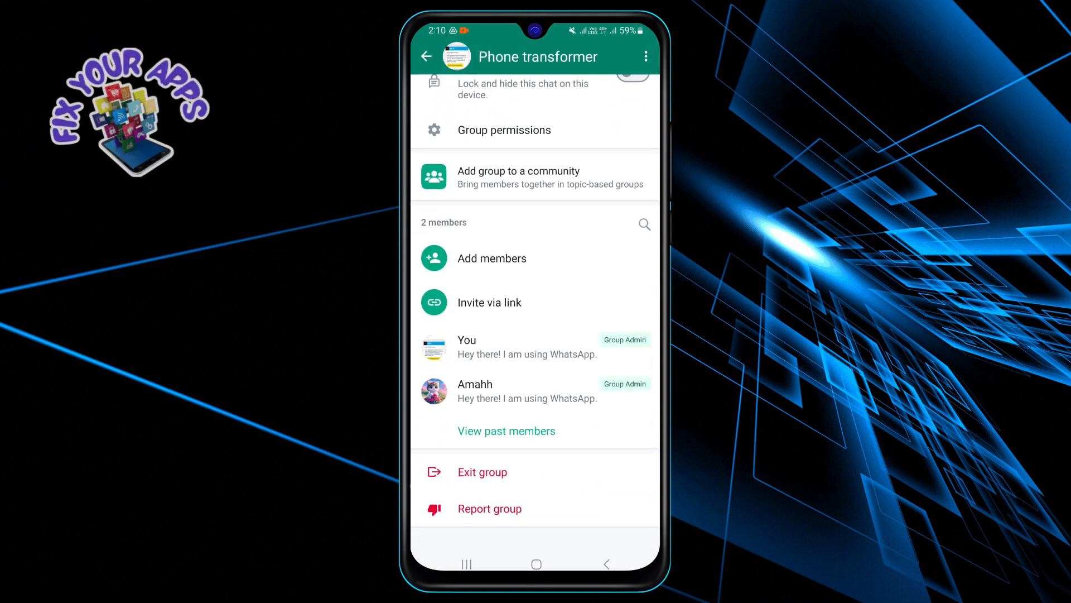
left_click(482, 472)
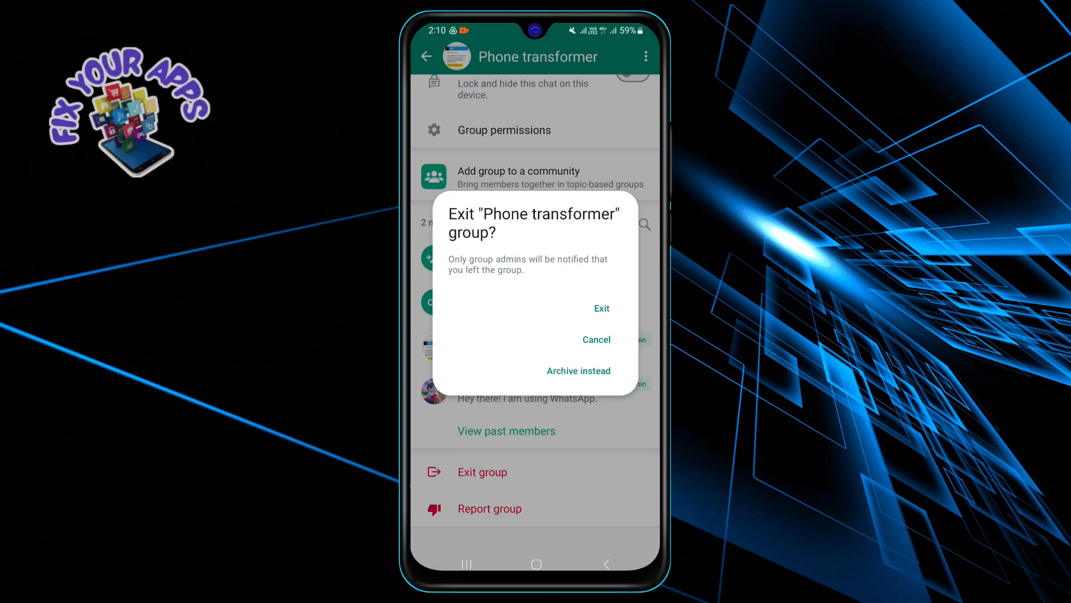
Confirm exiting Phone transformer, then return through the chat to the chat list.
left_click(600, 308)
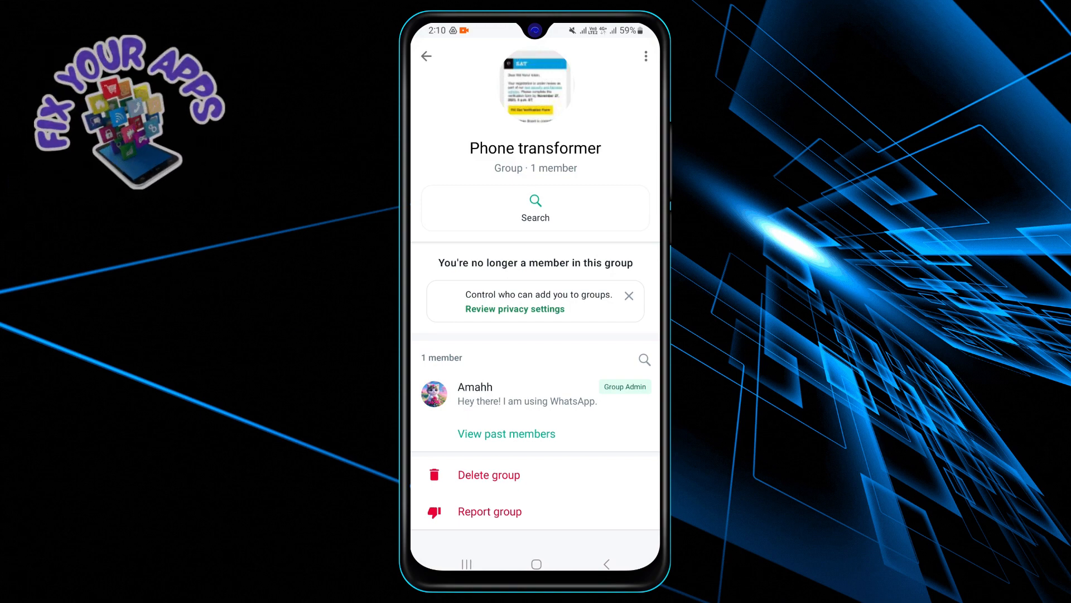
left_click(426, 56)
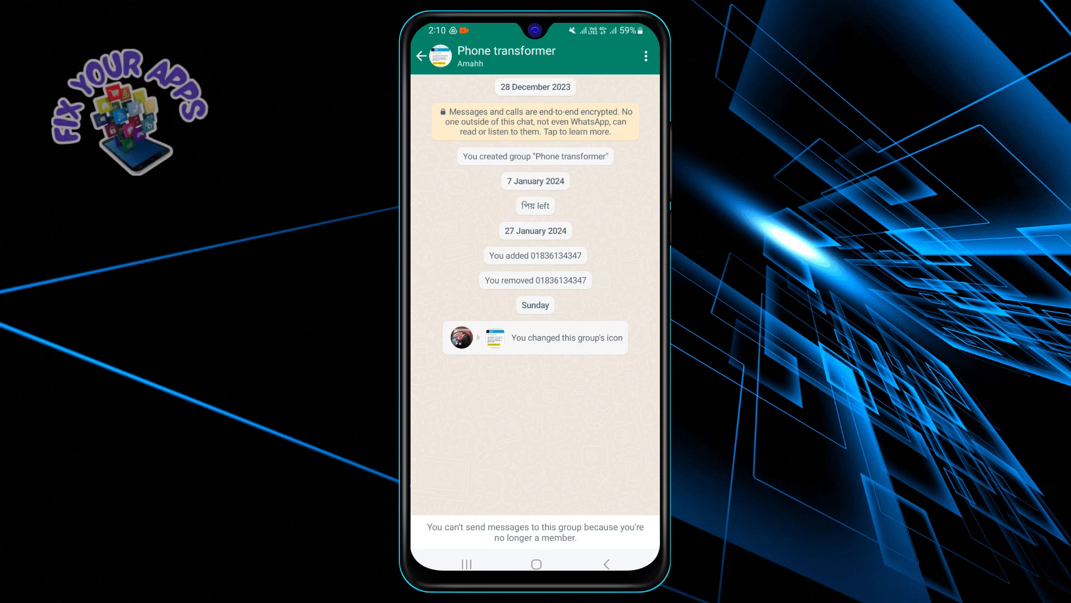
left_click(645, 55)
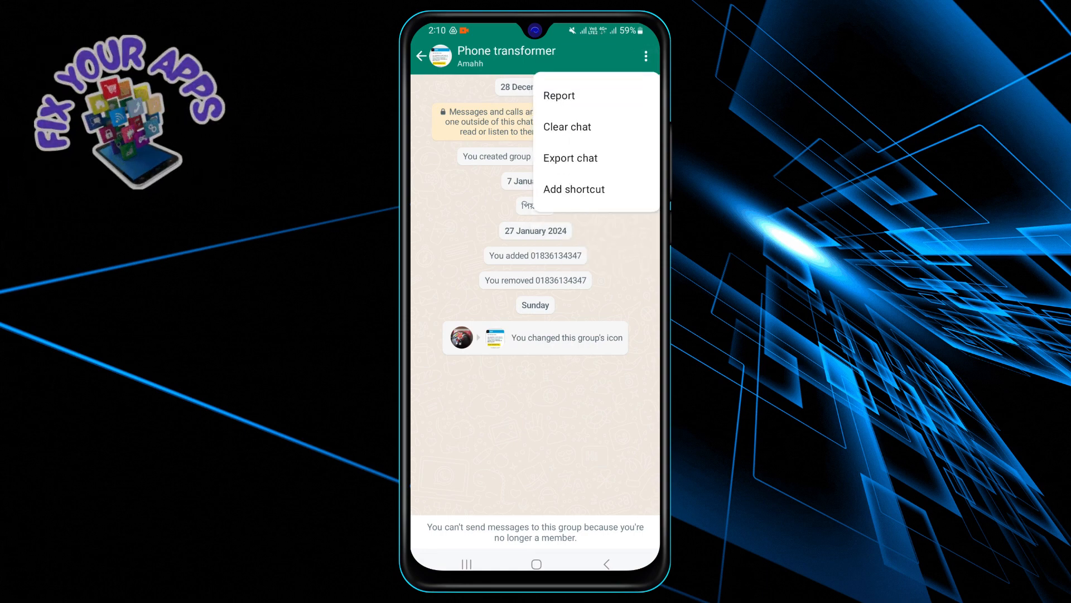
left_click(421, 56)
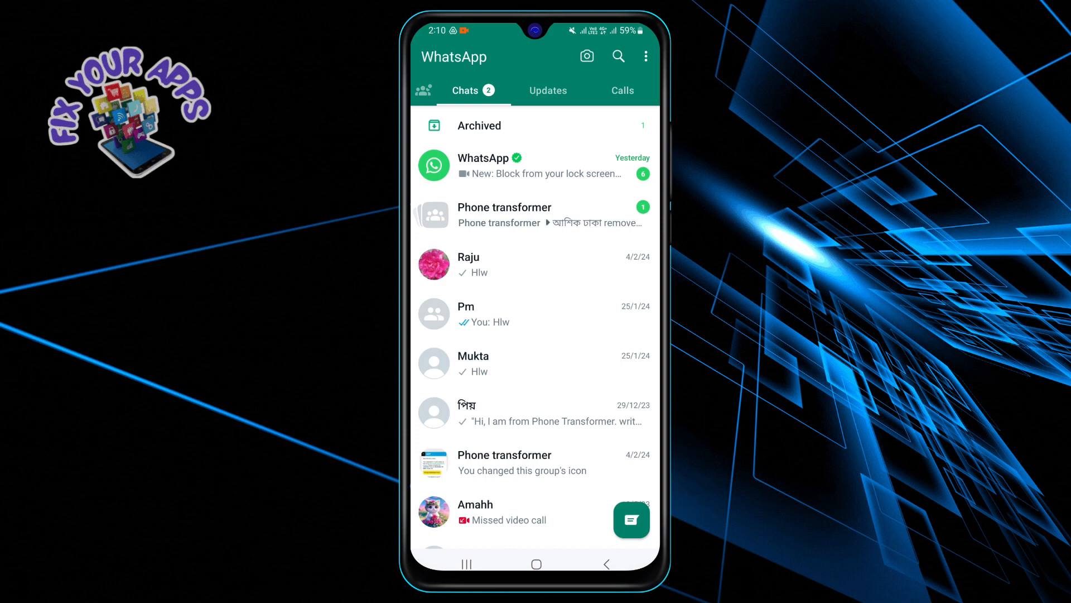